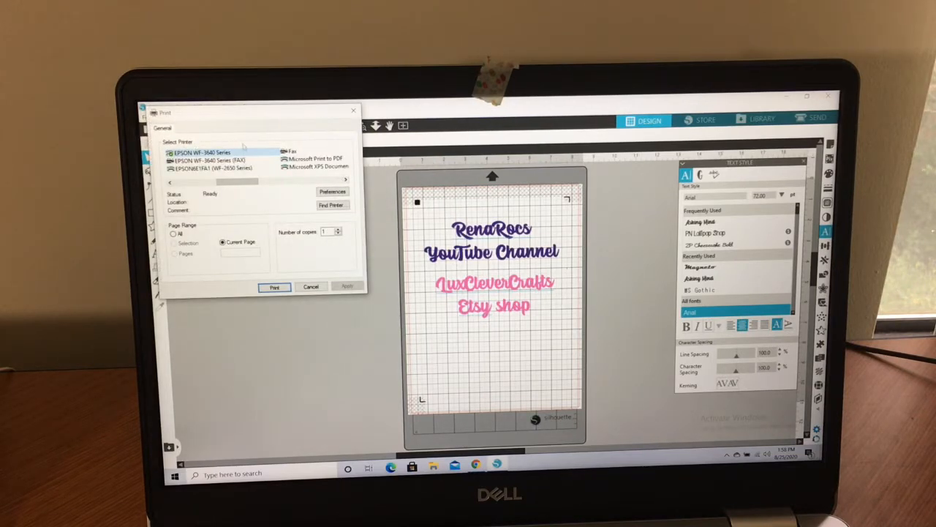
- Select EPSON WF-3640 Series in the Print dialog's printer list
left_click(204, 159)
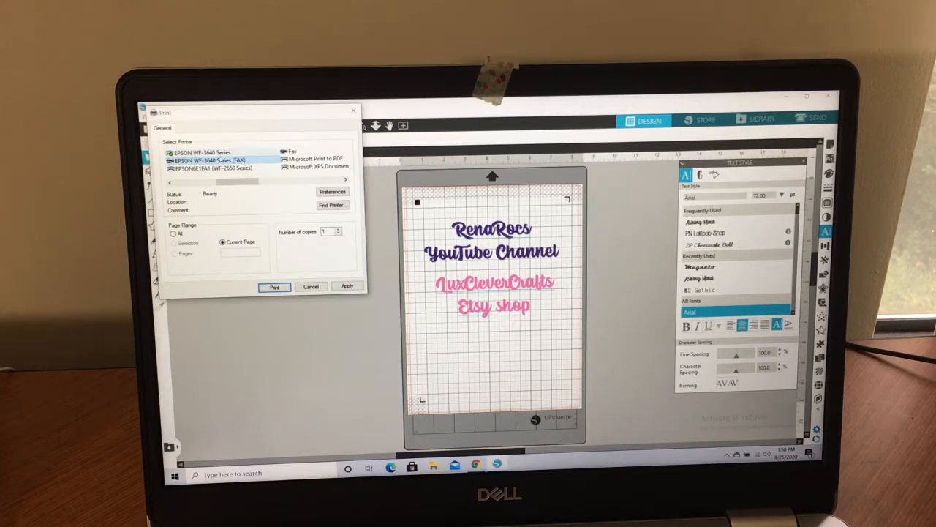
left_click(201, 152)
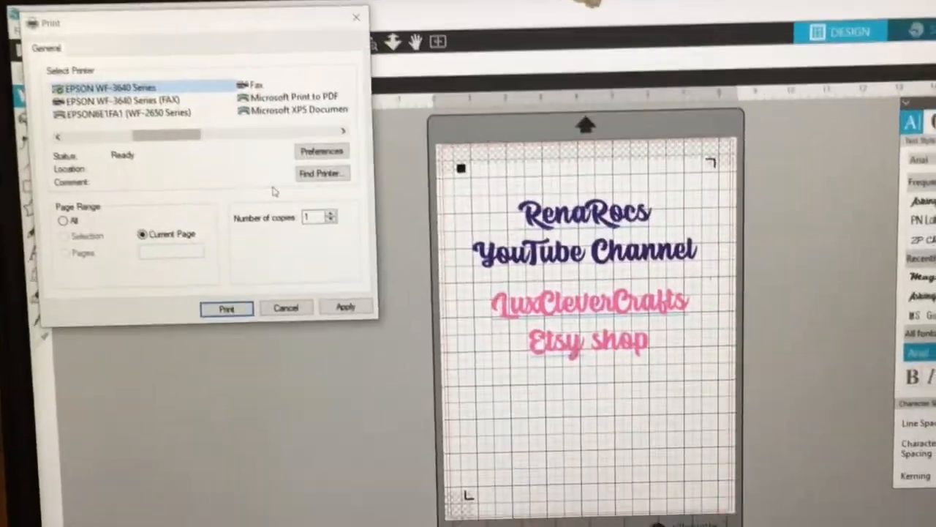
- Enable 'Always Use the Driver's Paper Source Setting' for the WF-3640 and close its preferences
left_click(321, 151)
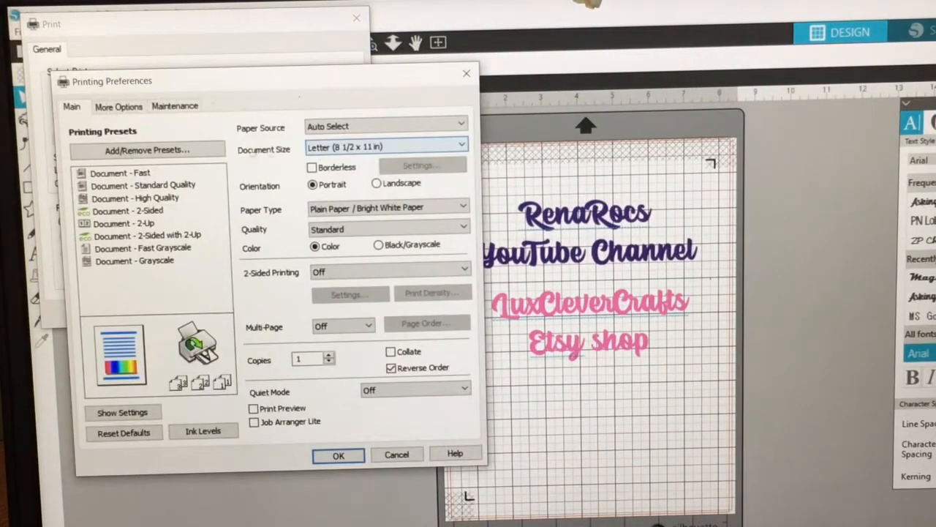
left_click(175, 105)
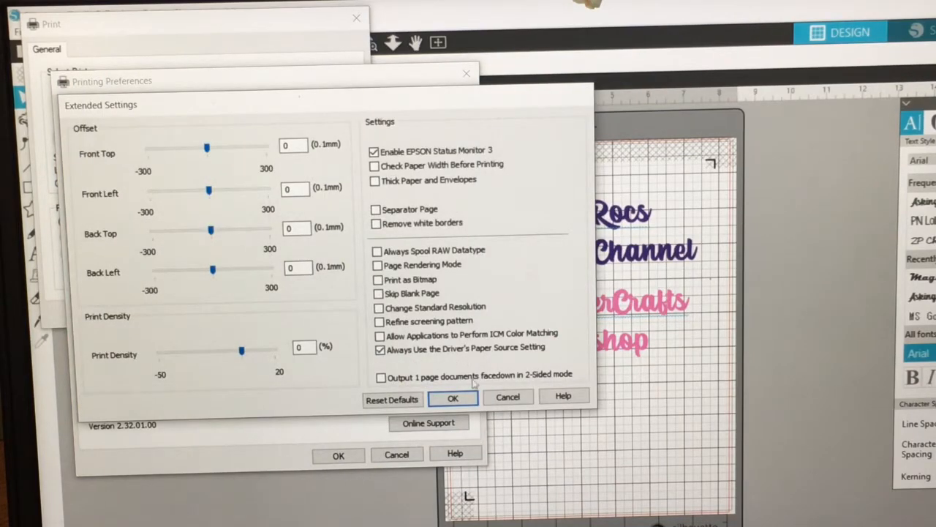
left_click(452, 397)
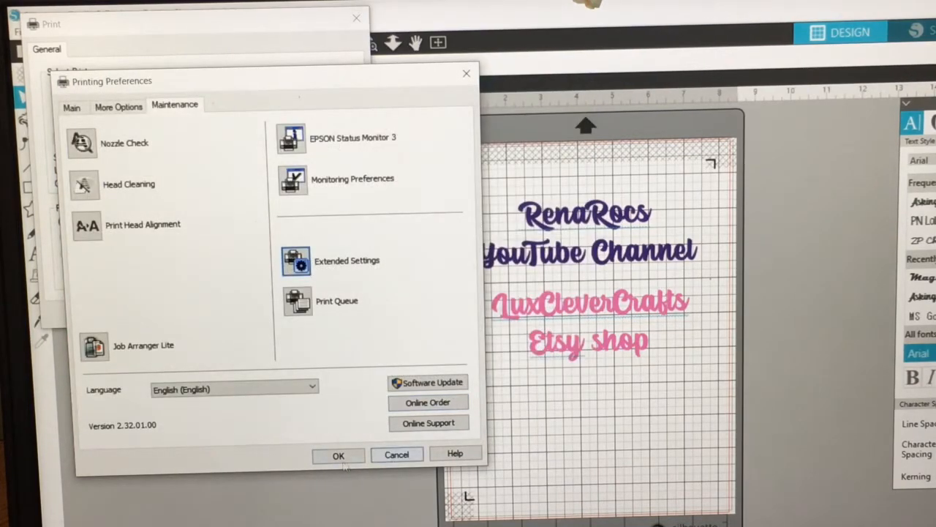
left_click(338, 455)
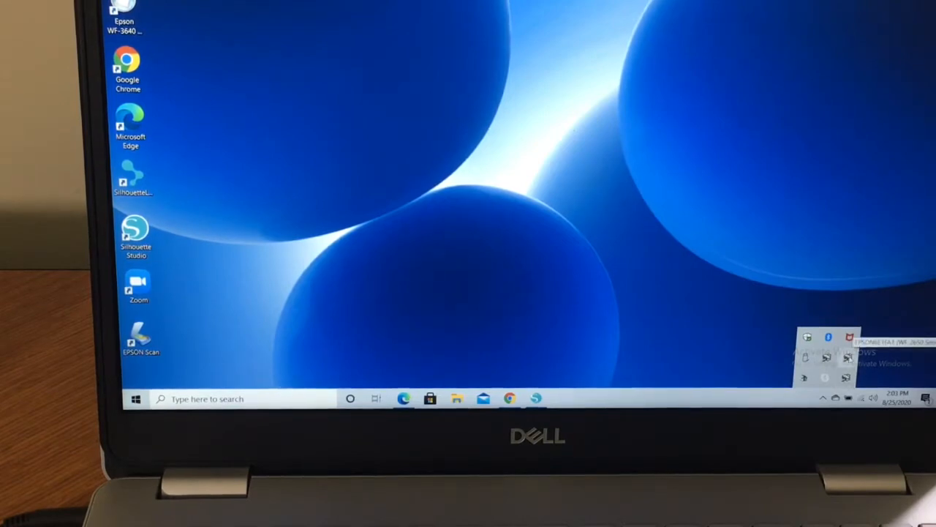
- Open WF-2650 Printer Settings from its tray icon menu
left_click(826, 338)
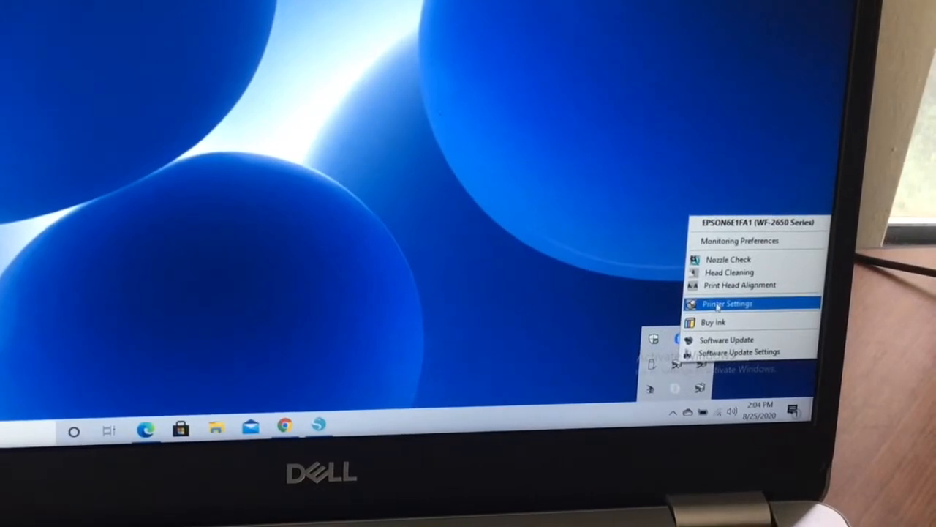
left_click(726, 303)
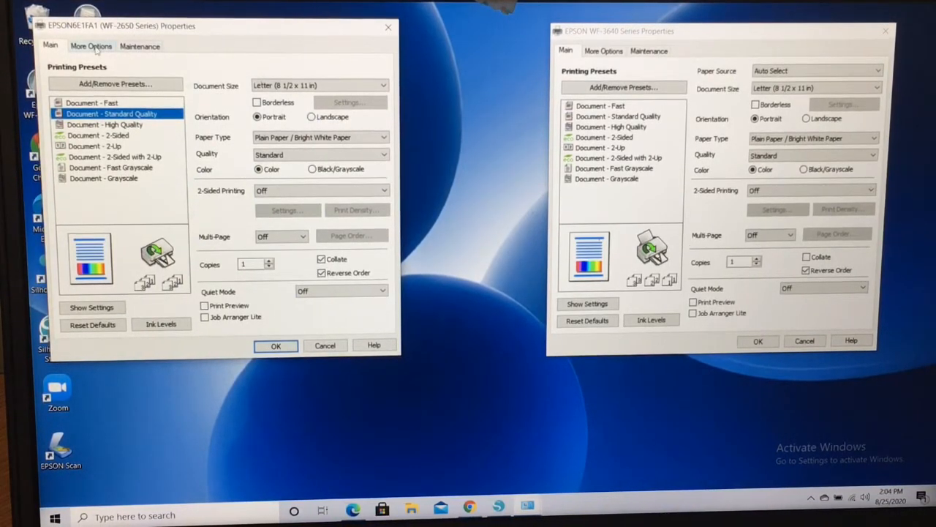
- Tick 'Always Use the Driver's Paper Source Setting' in the WF-2650's Extended Settings
left_click(139, 46)
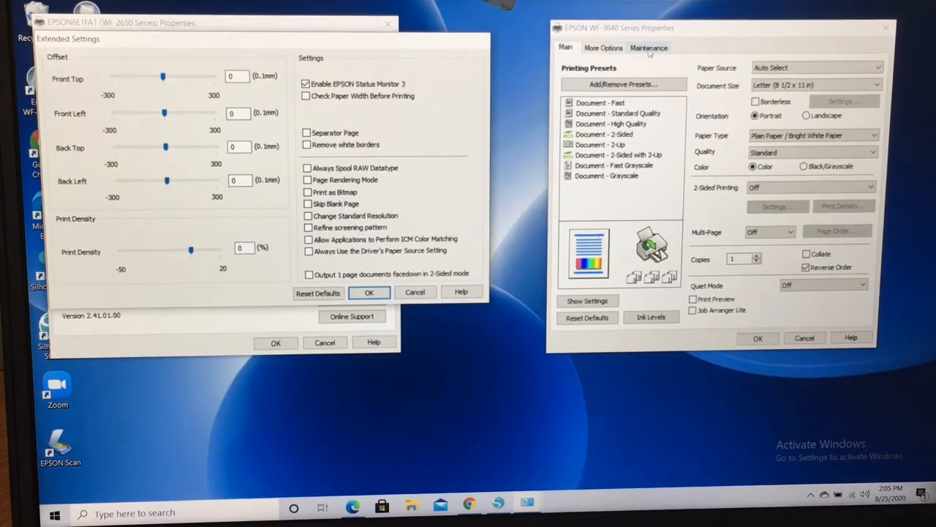
left_click(649, 47)
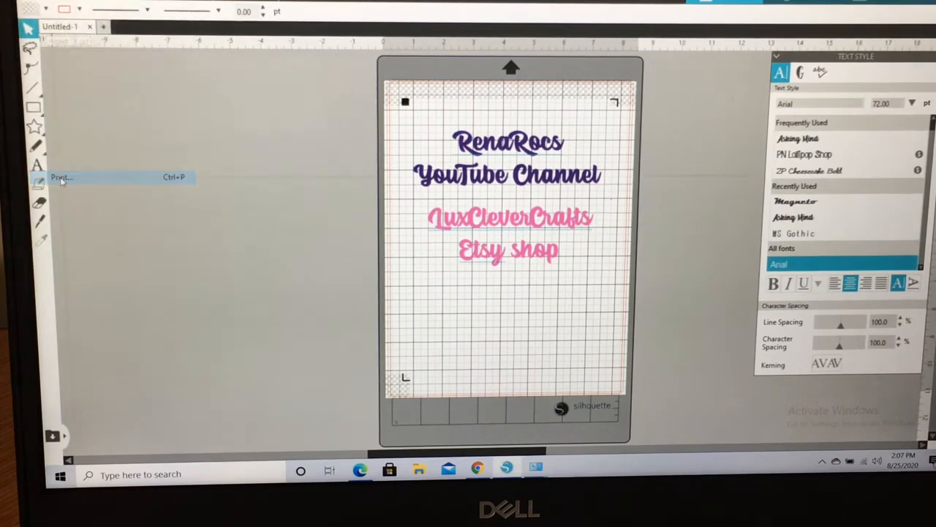
- Print the design to EPSON6E1FA1 (WF-2650 Series) and open its Preferences
left_click(62, 177)
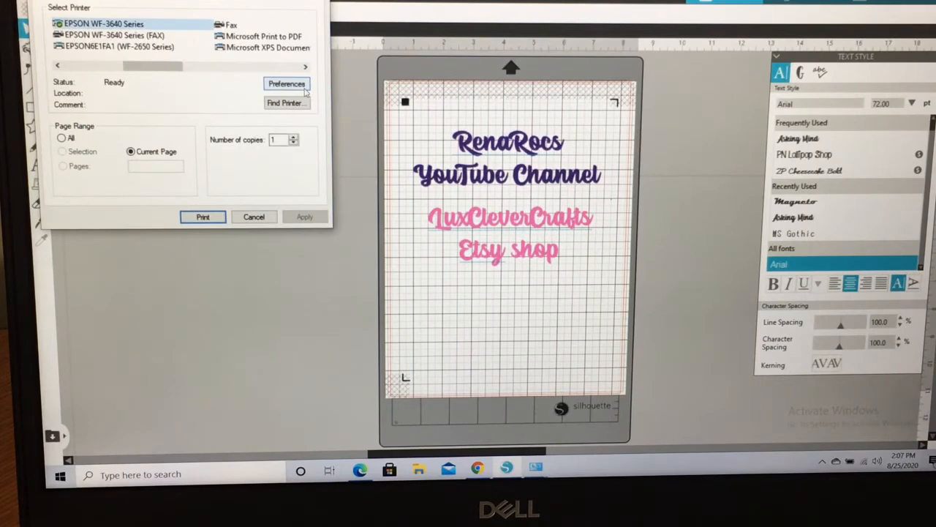
left_click(286, 83)
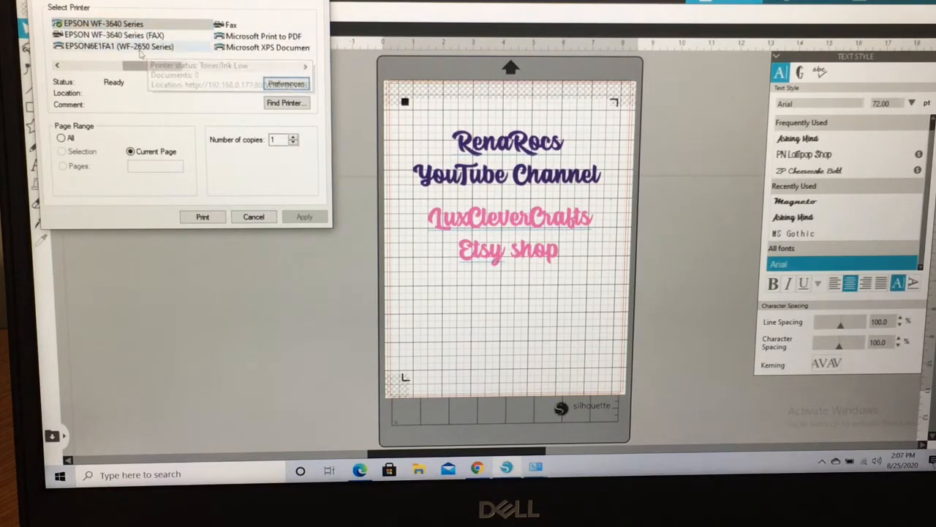
left_click(119, 46)
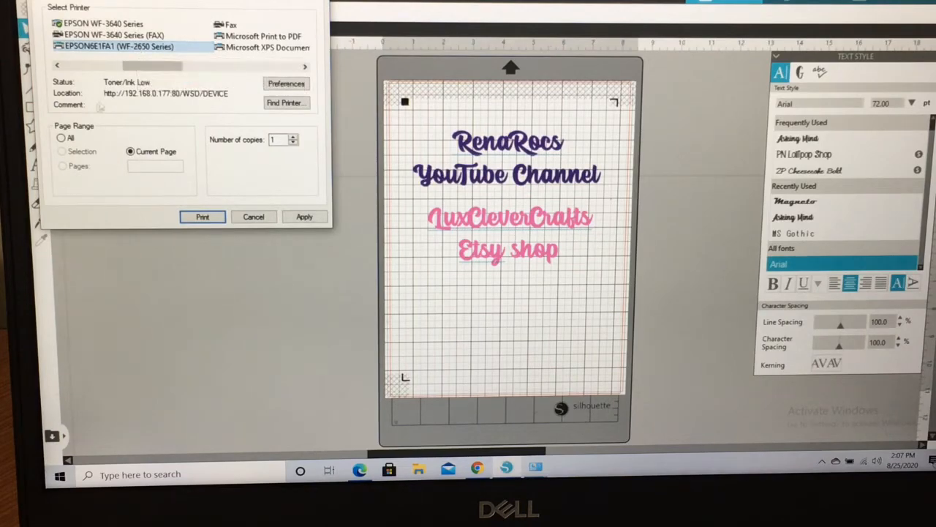
left_click(286, 83)
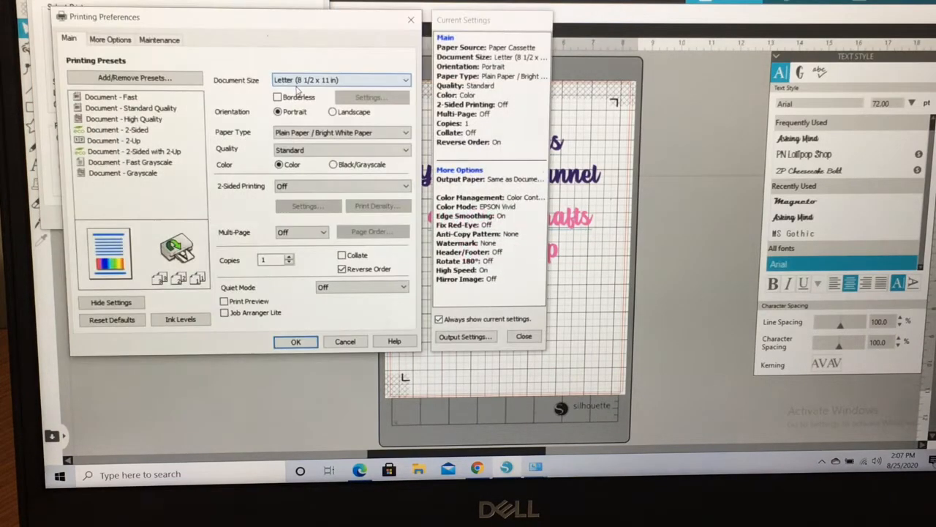
- Reopen the WF-2650 preferences and accept Letter, plain paper, standard settings
left_click(159, 39)
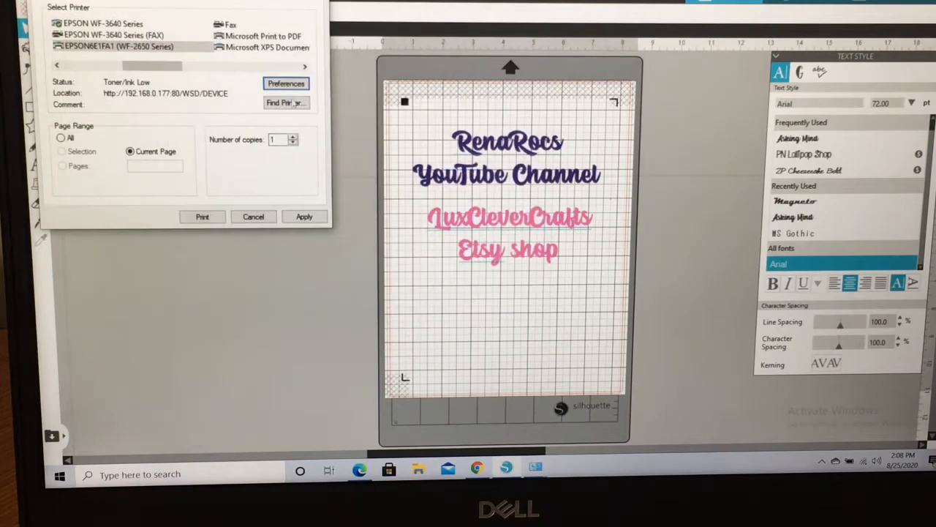
left_click(286, 84)
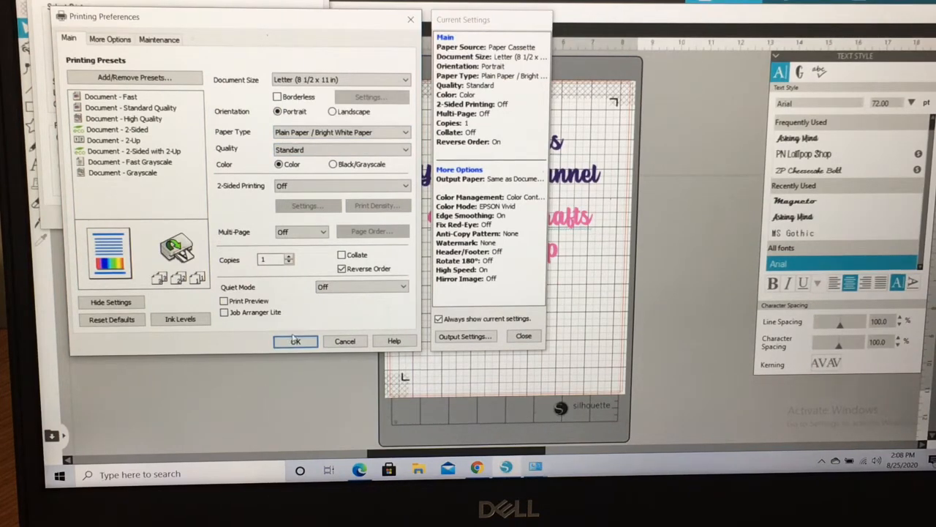
left_click(295, 341)
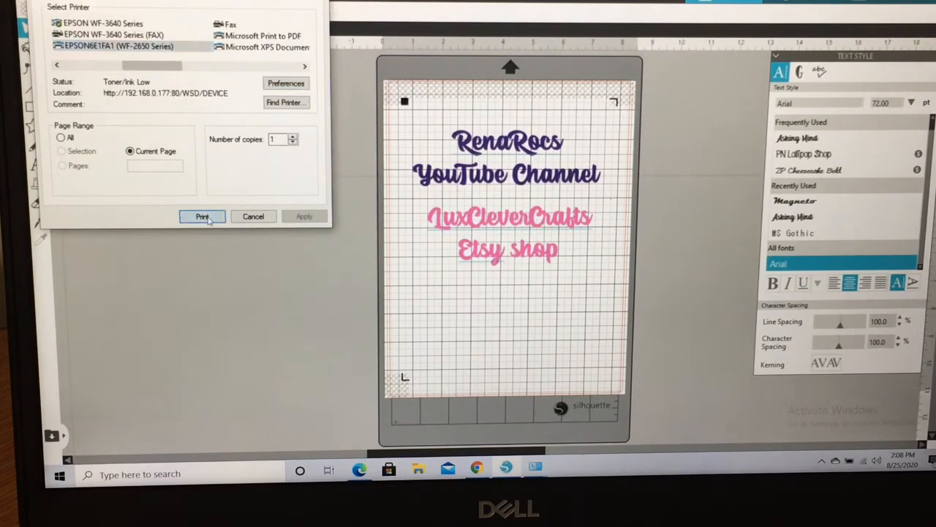
left_click(201, 216)
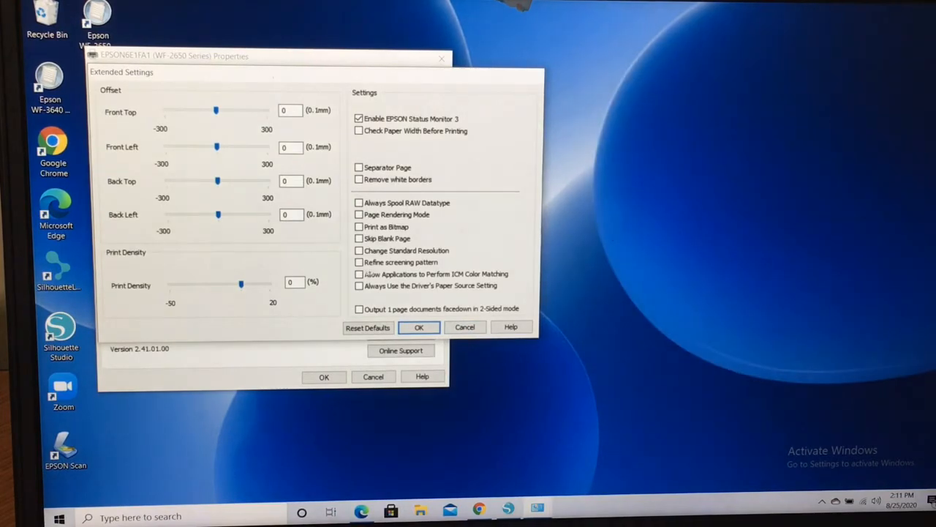
- Tick 'Always Use the Driver's Paper Source Setting', confirm, and close the WF-2650 properties
left_click(359, 286)
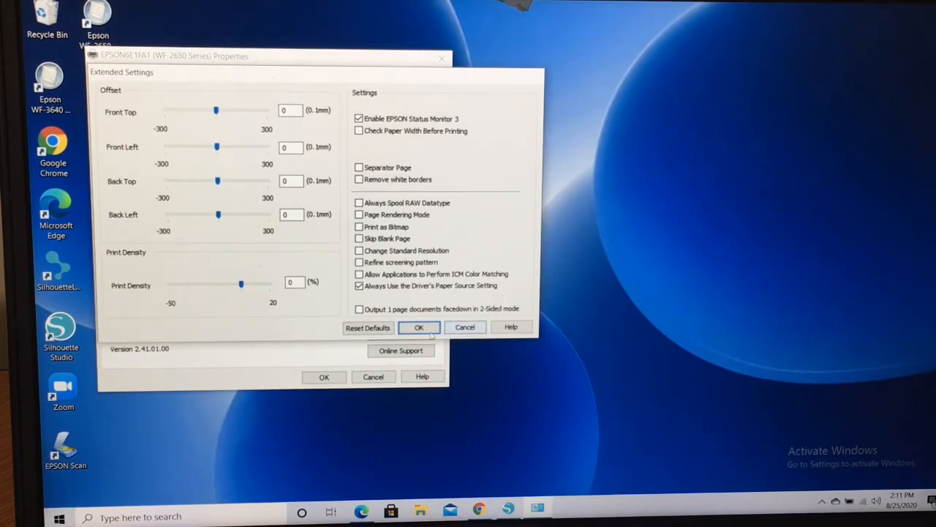
left_click(419, 327)
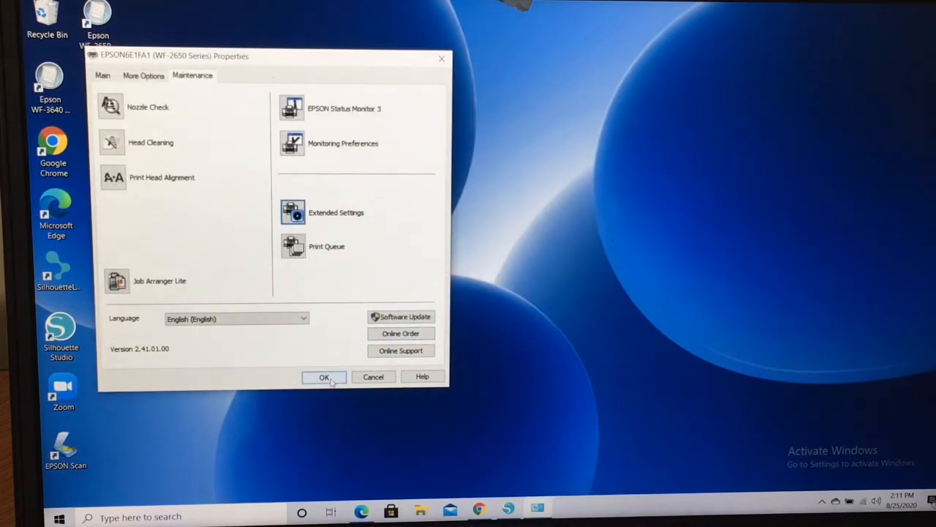
left_click(324, 376)
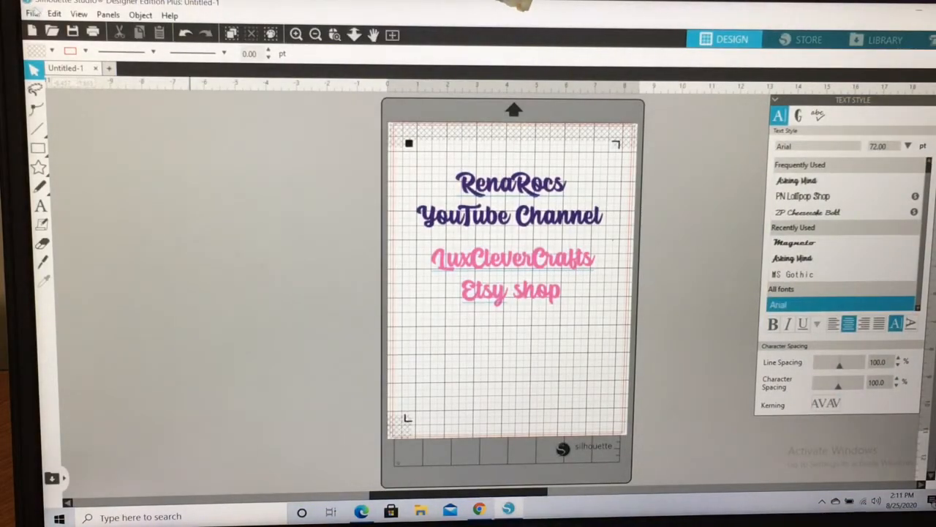
- Print the RenaRocs design via File > Print… to EPSON6E1FA1 (WF-2650 Series)
left_click(32, 14)
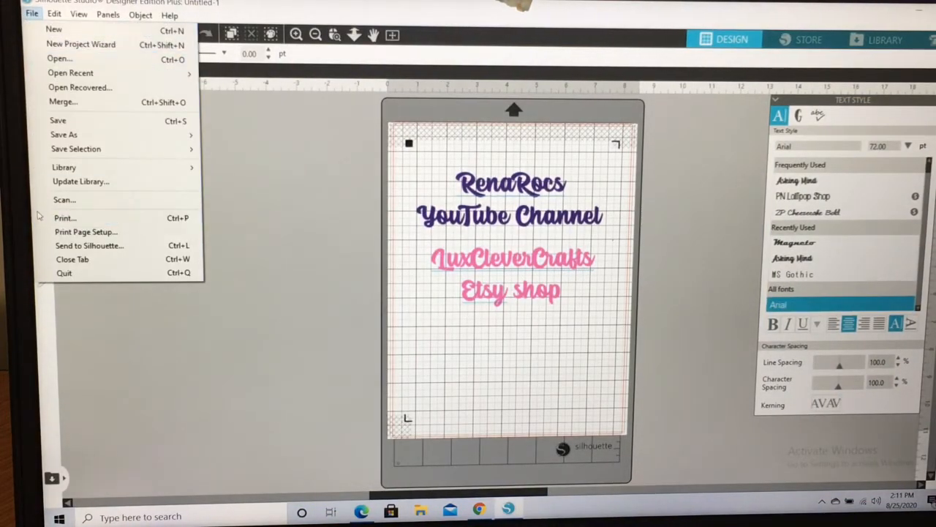
left_click(64, 217)
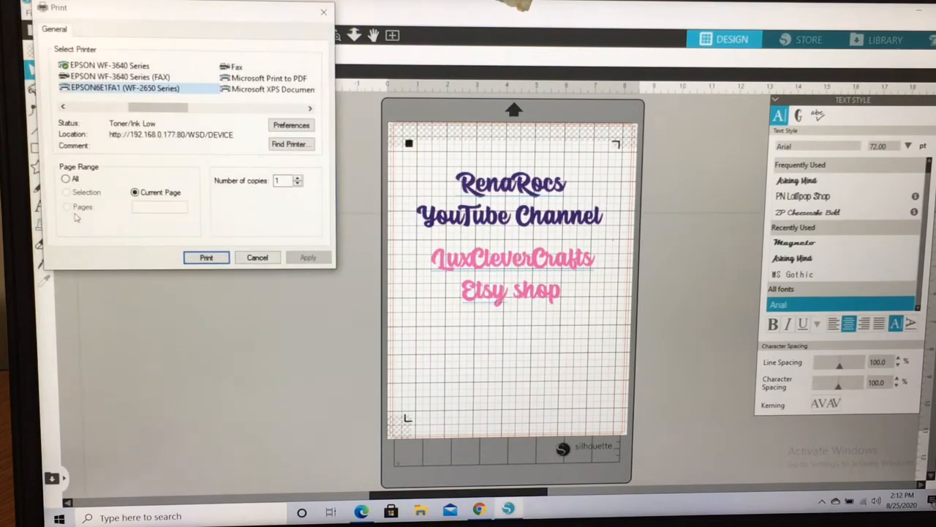
left_click(290, 124)
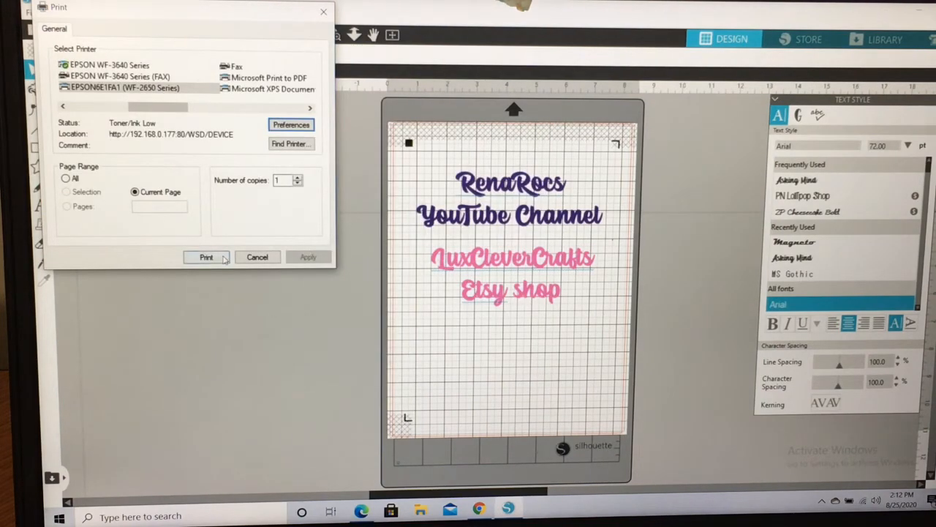
left_click(207, 257)
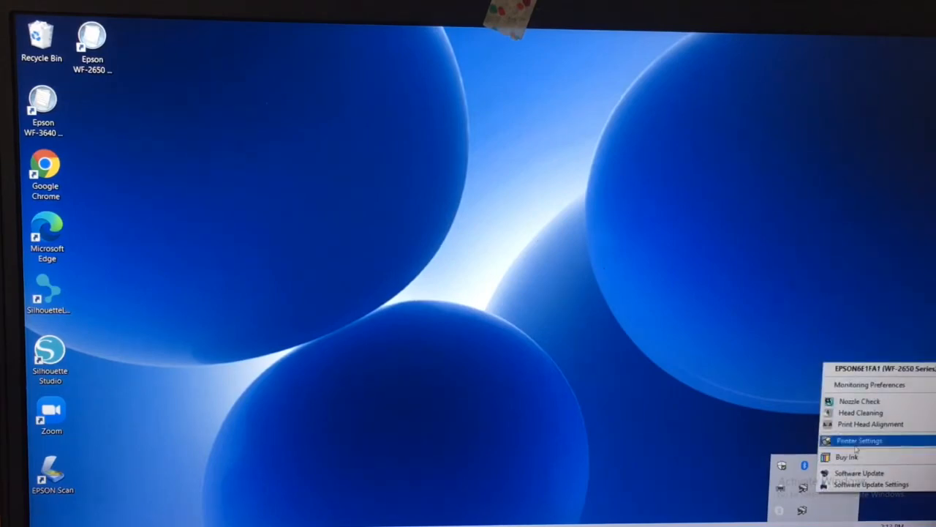
- Open the WF-2650 Printer Settings and go to the Maintenance tab
left_click(859, 439)
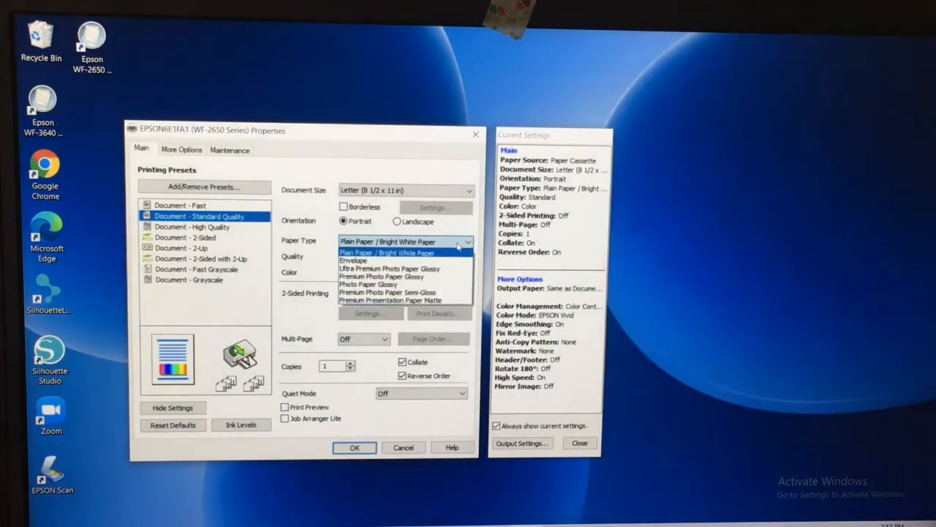
mouse_move(353, 261)
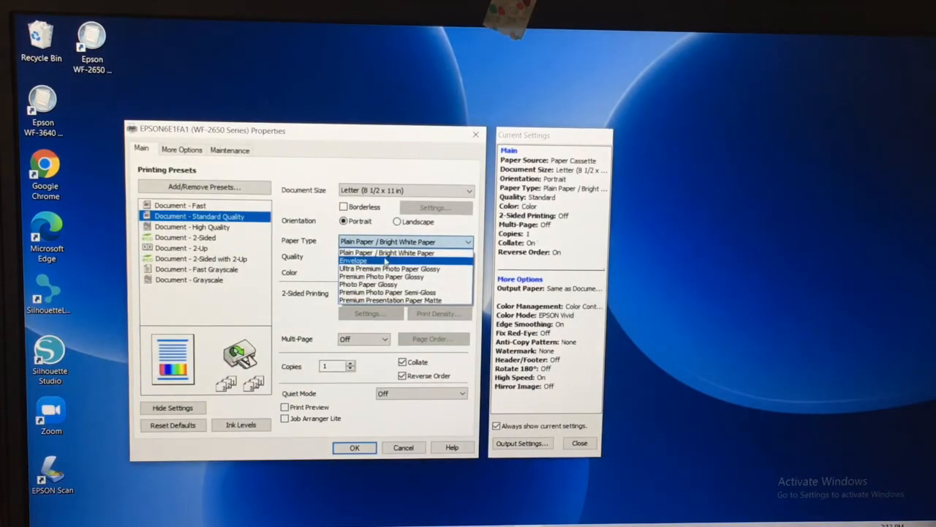
mouse_move(388, 292)
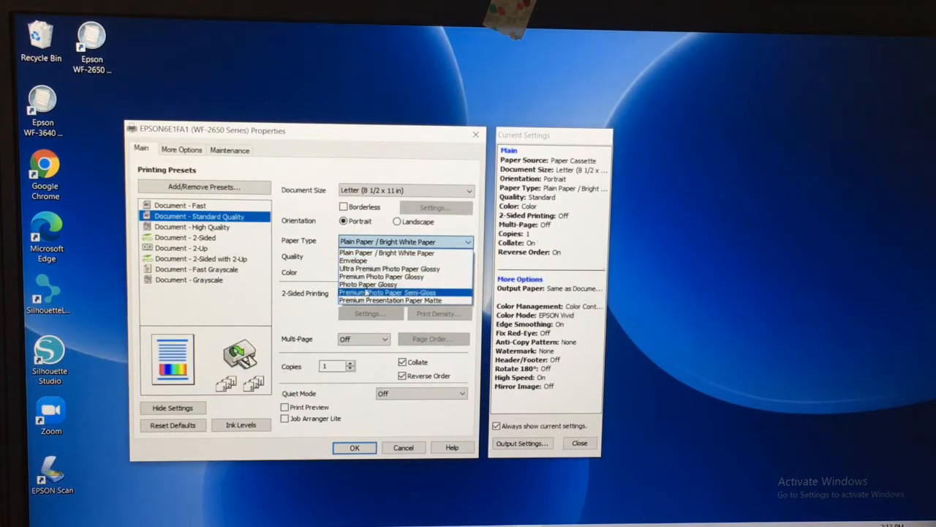
mouse_move(368, 283)
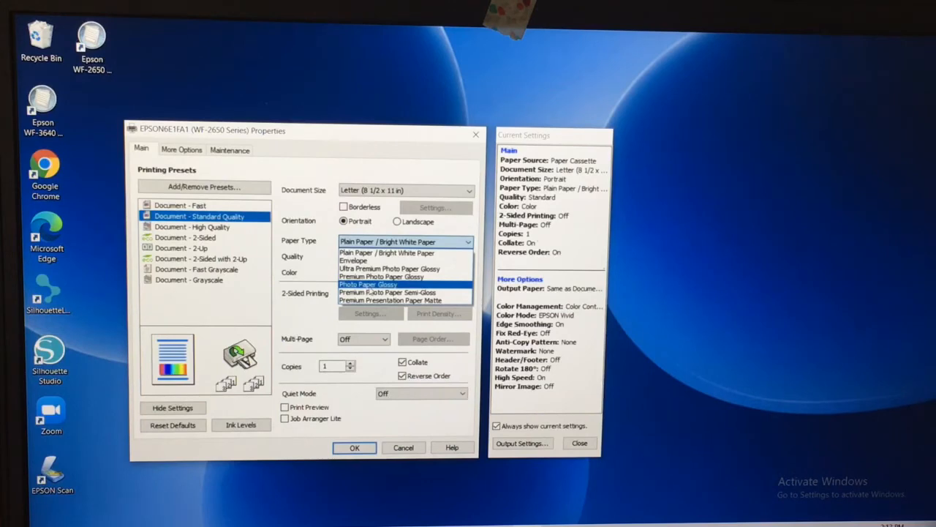
mouse_move(381, 276)
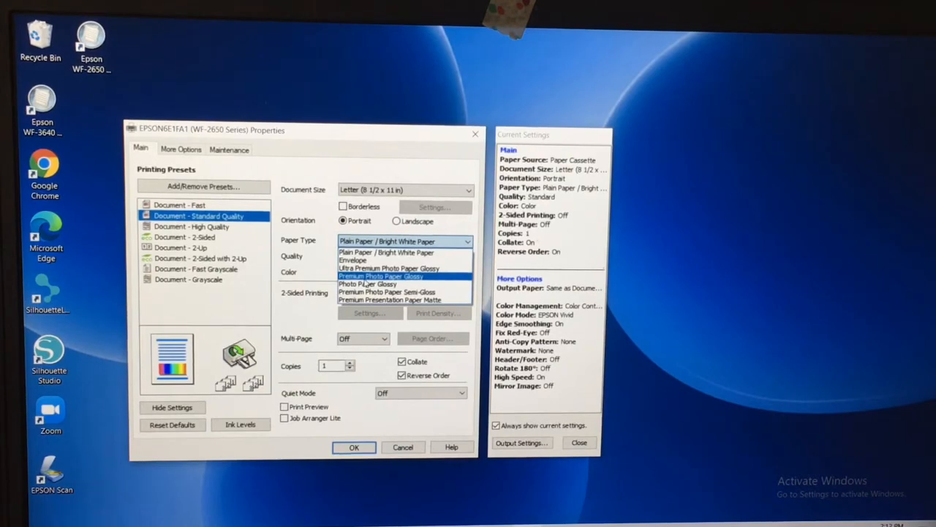
mouse_move(388, 268)
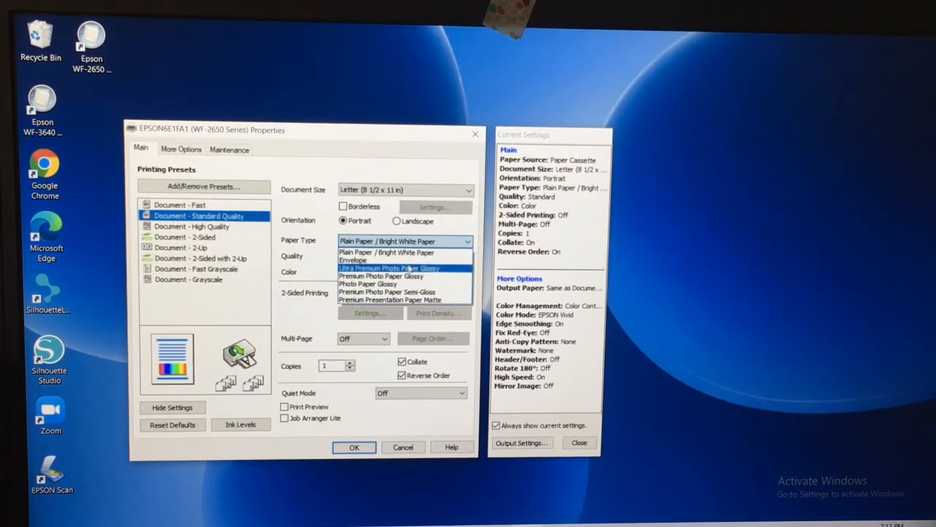
left_click(229, 148)
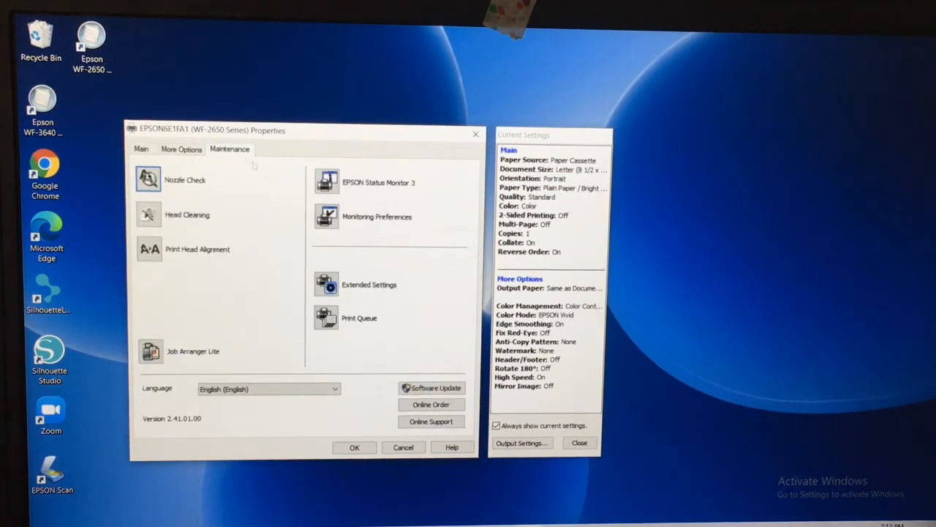
- Confirm the driver paper source option is ticked, then return to the RenaRocs design
left_click(369, 285)
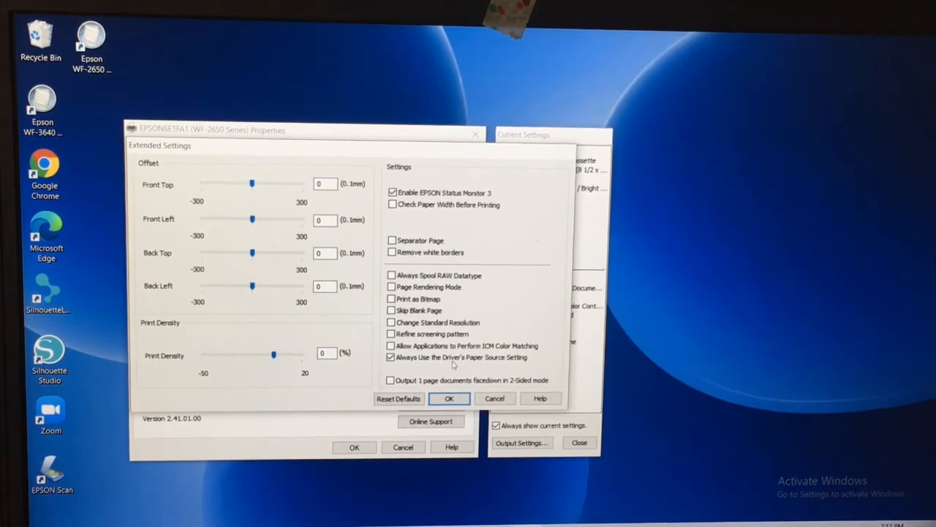
left_click(449, 398)
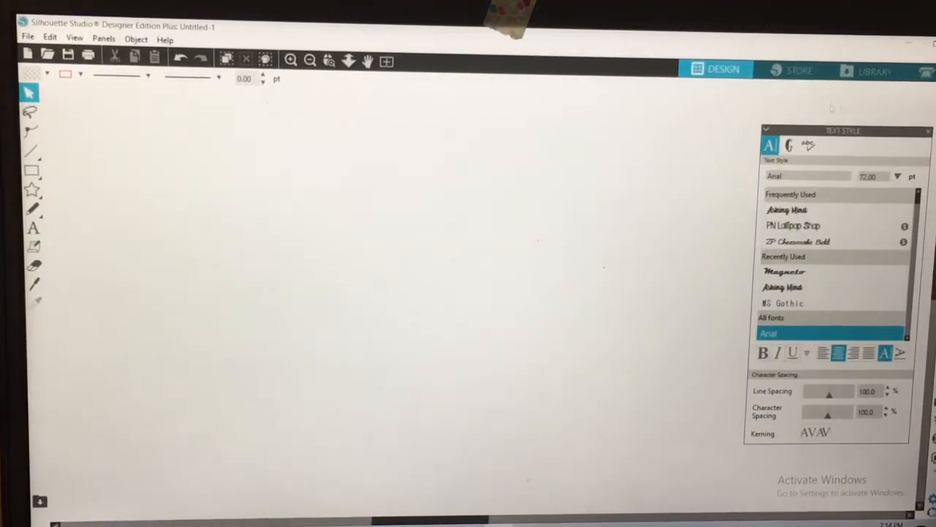
left_click(722, 70)
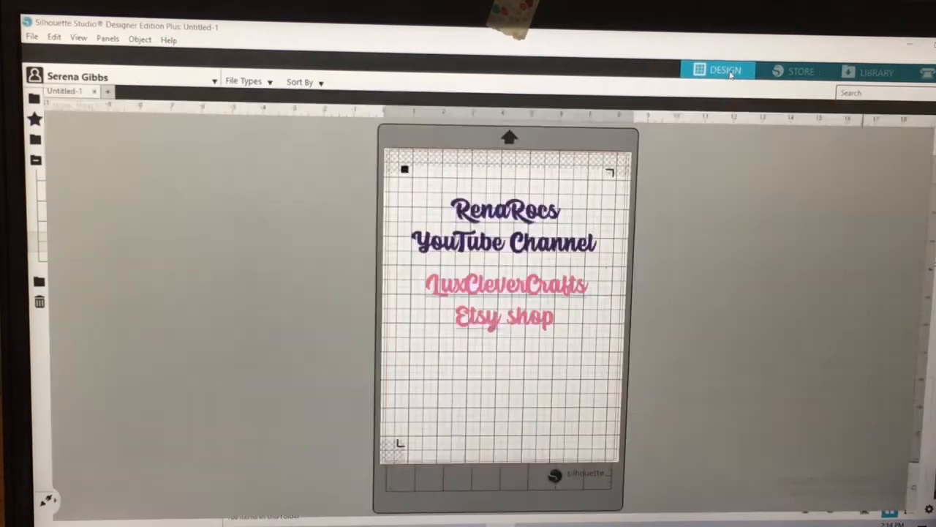